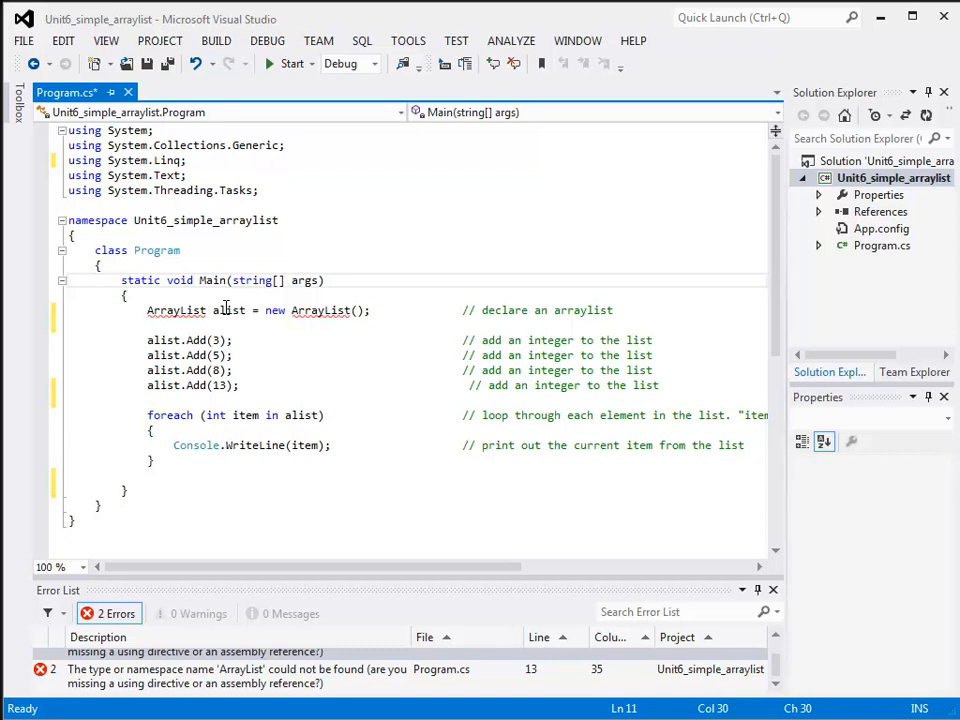
mouse_move(176, 310)
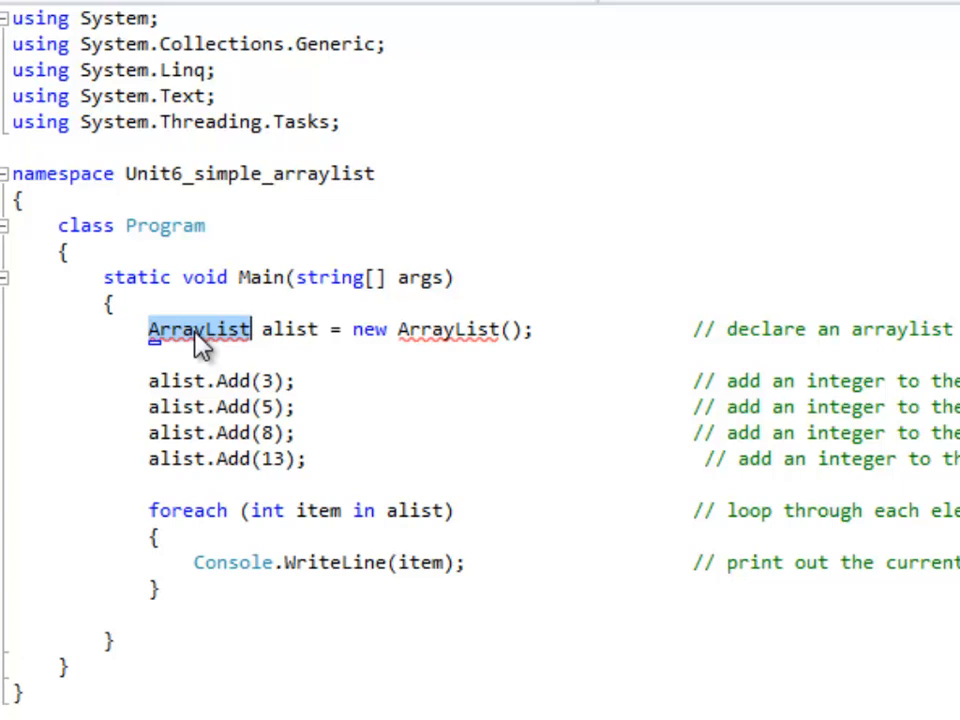
mouse_move(264, 486)
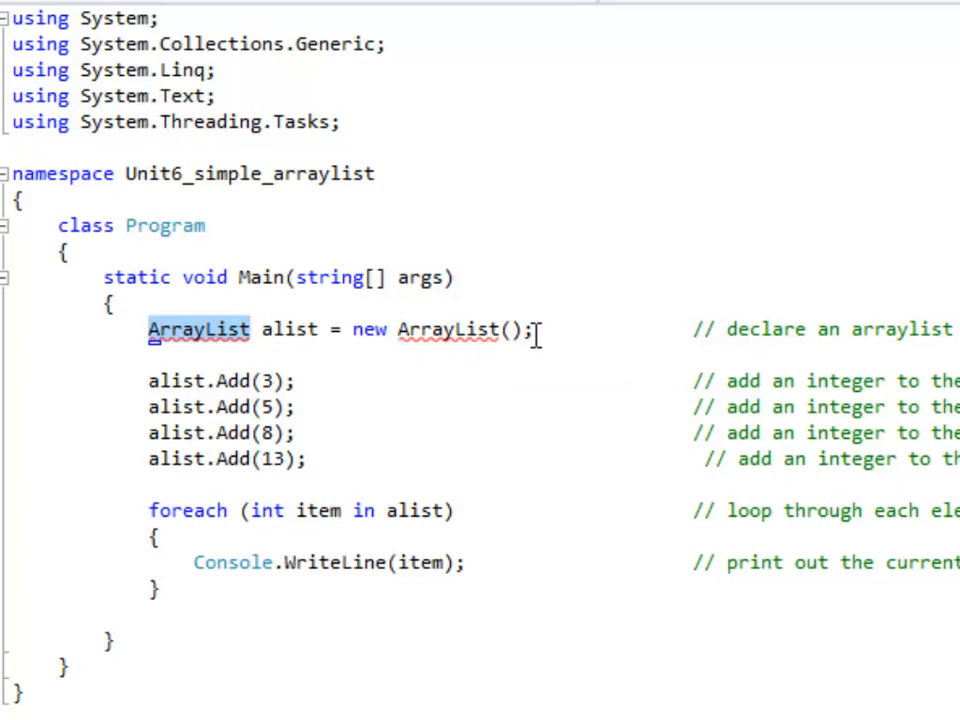
- Add 'using System.Collections; // needed for arraylist' so ArrayList resolves, then inspect the Add call
left_click(200, 328)
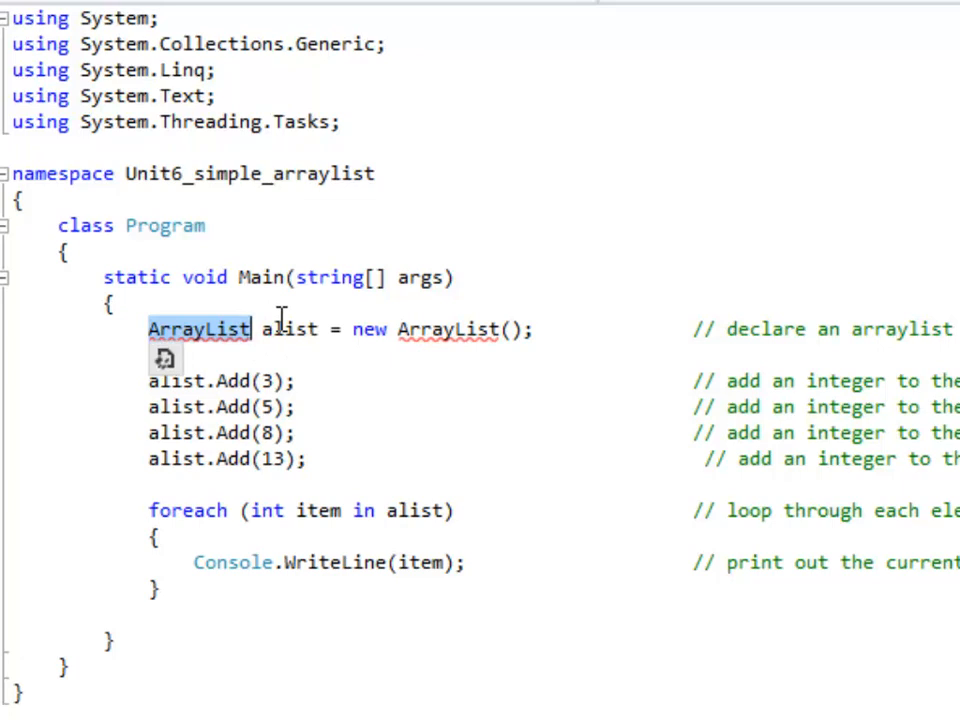
mouse_move(424, 344)
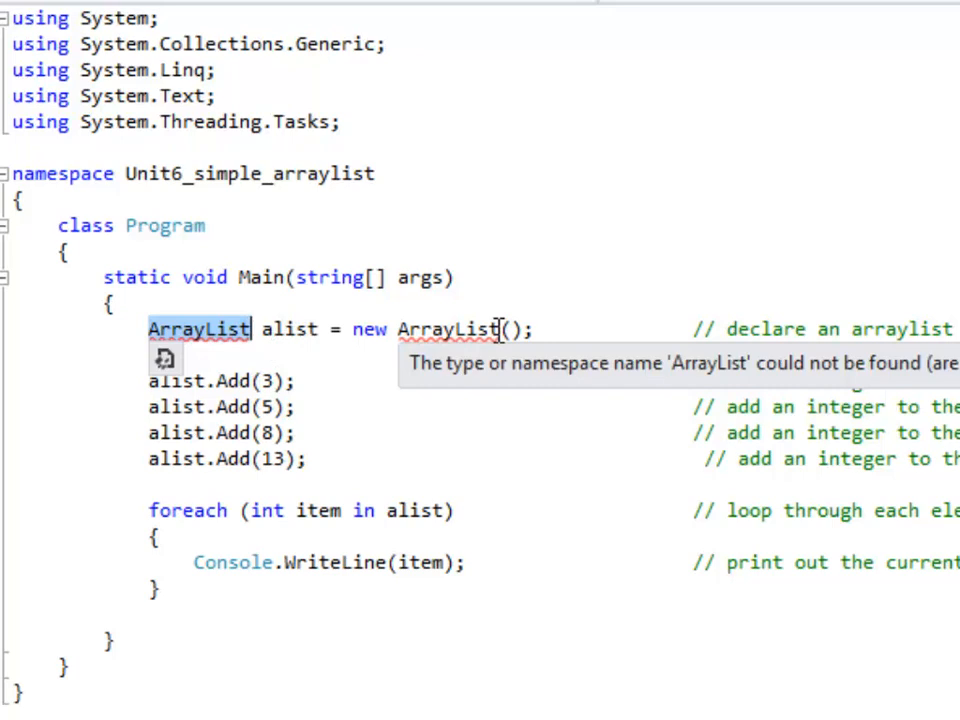
mouse_move(280, 330)
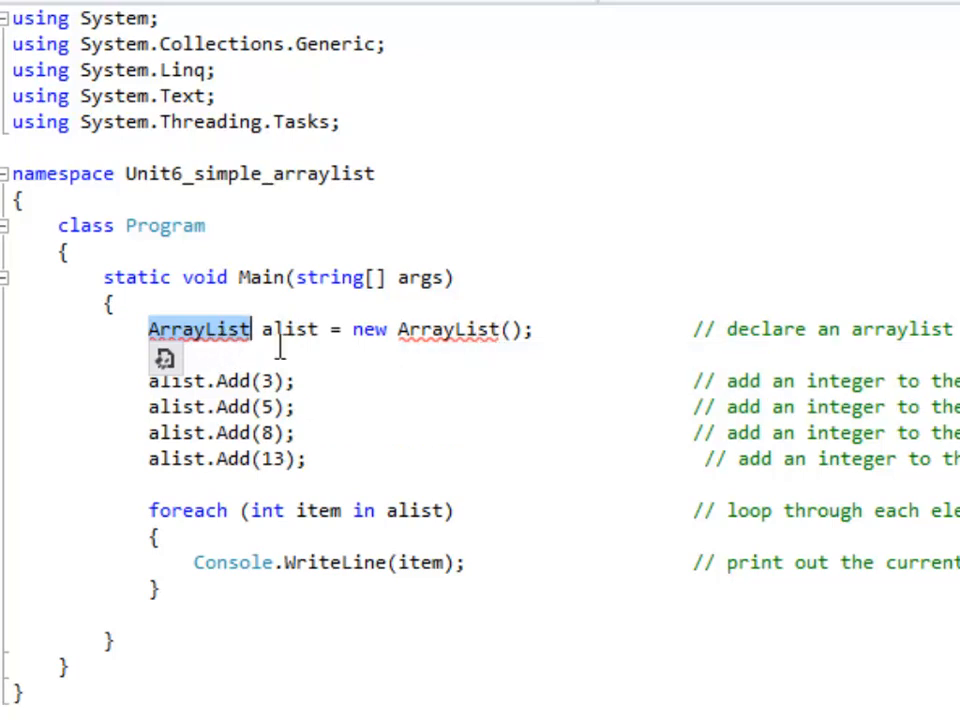
mouse_move(324, 372)
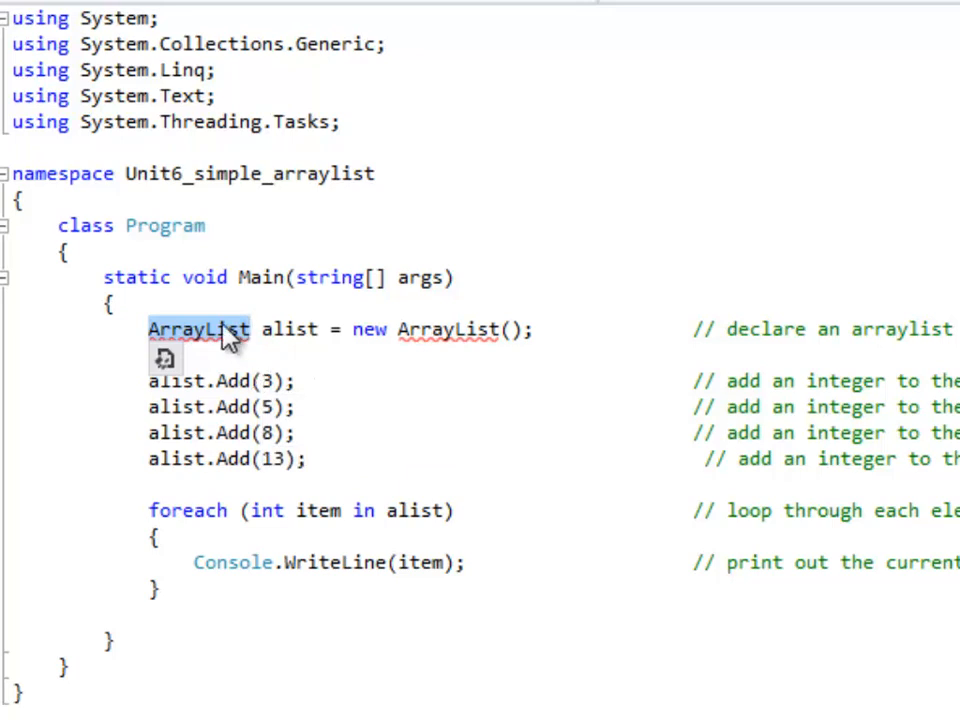
left_click(312, 432)
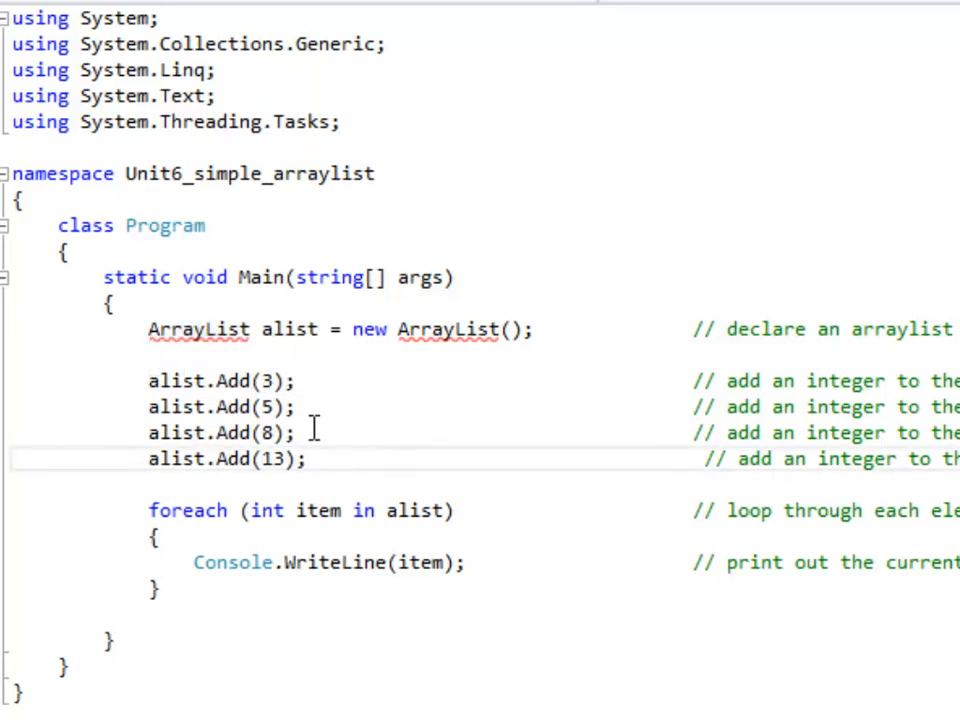
double_click(290, 330)
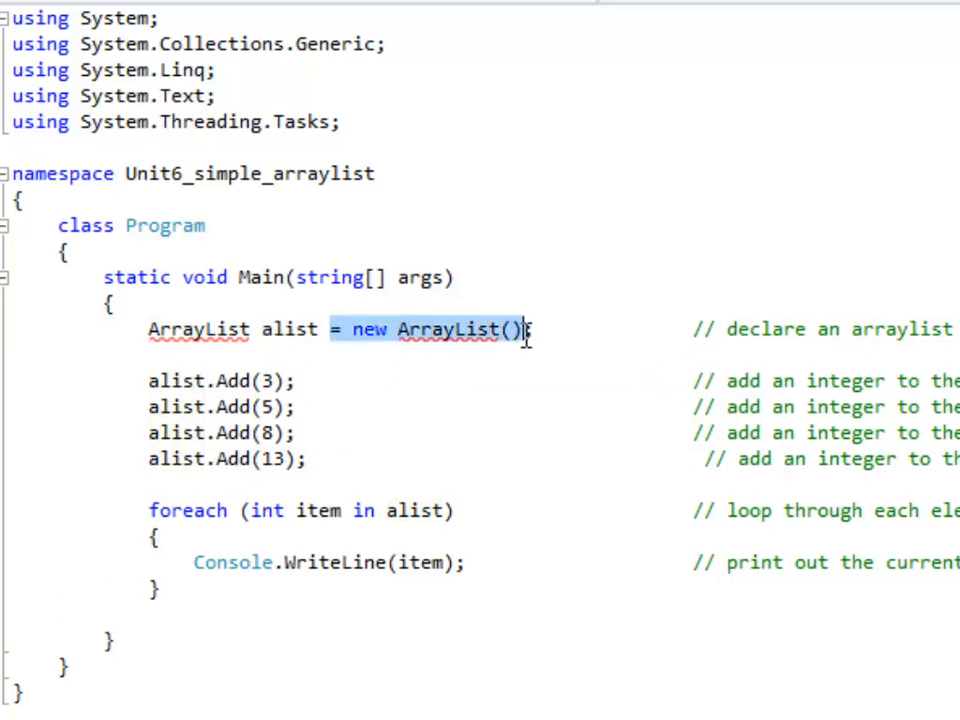
type(";")
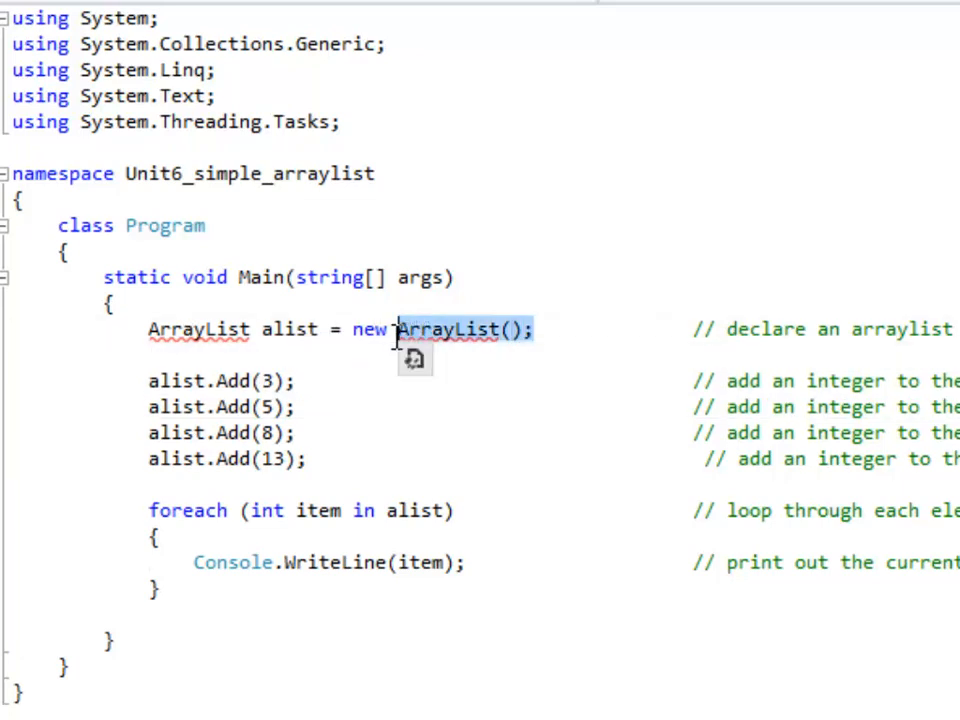
mouse_move(500, 344)
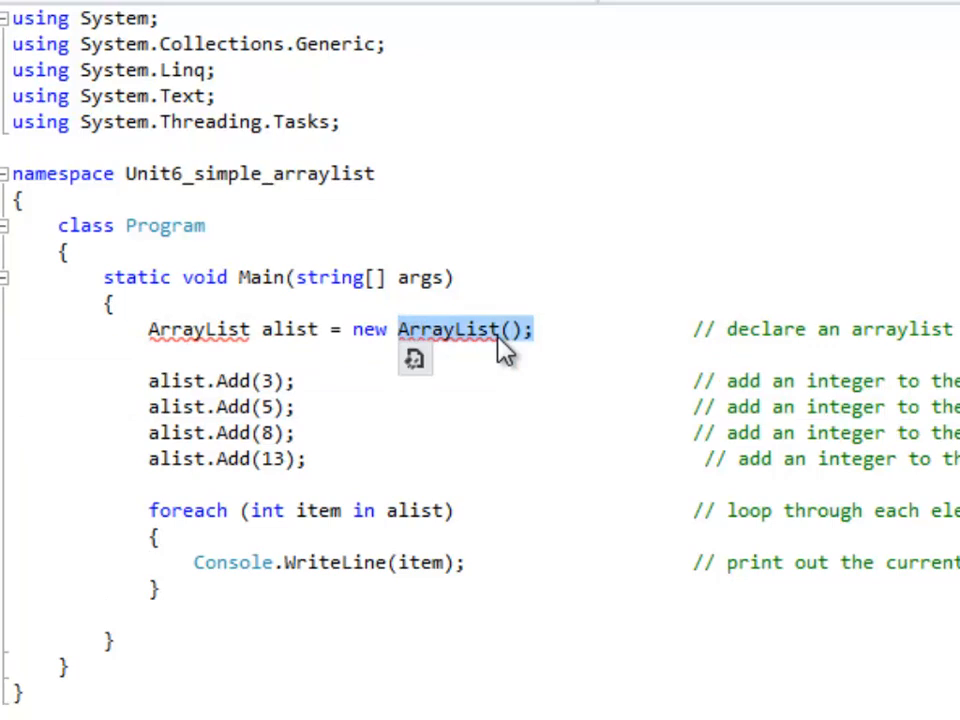
mouse_move(524, 344)
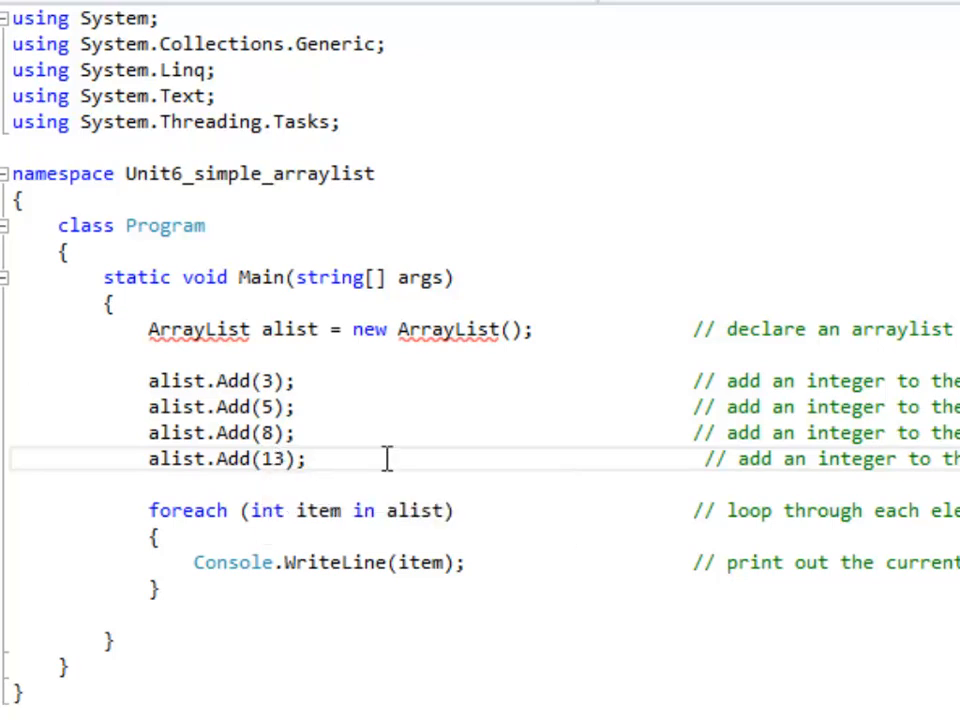
mouse_move(402, 44)
type("using System.Collections;                              // needed for arraylist")
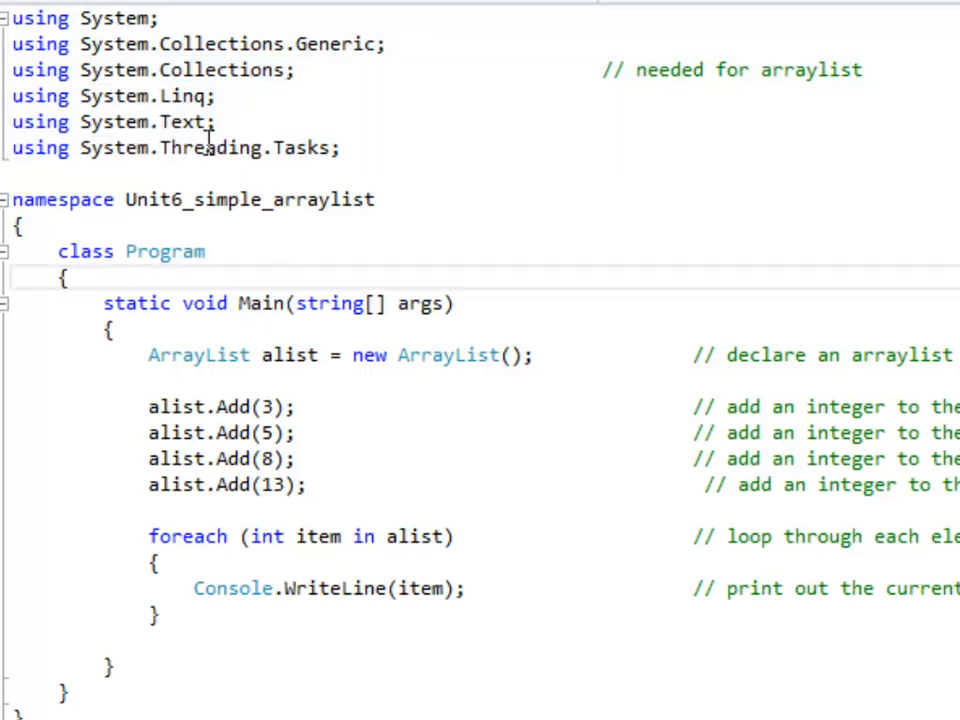
mouse_move(234, 70)
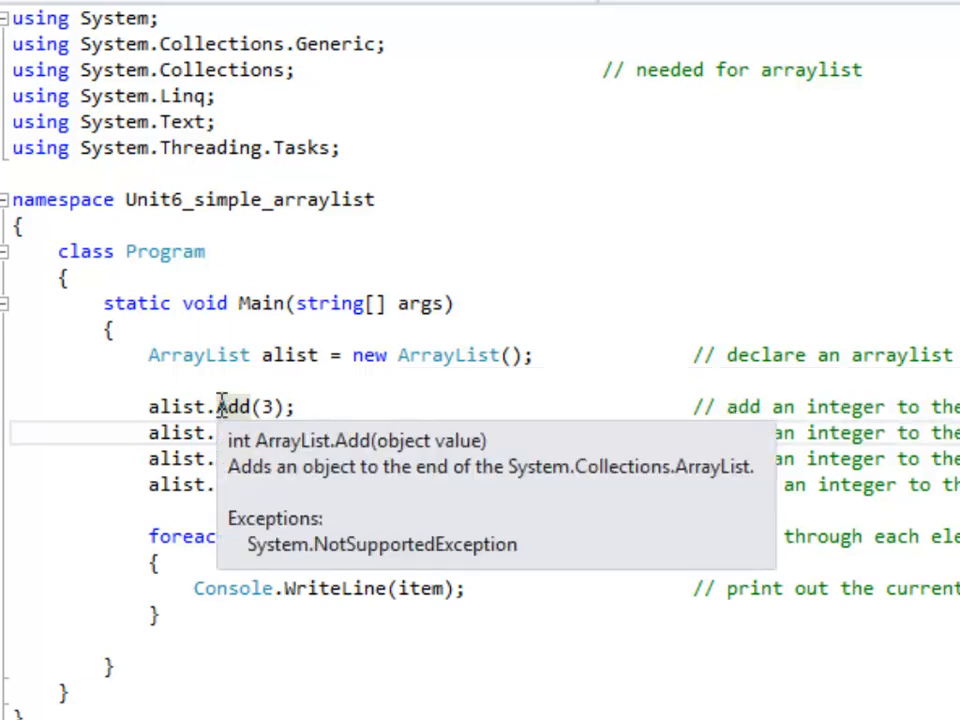
double_click(290, 356)
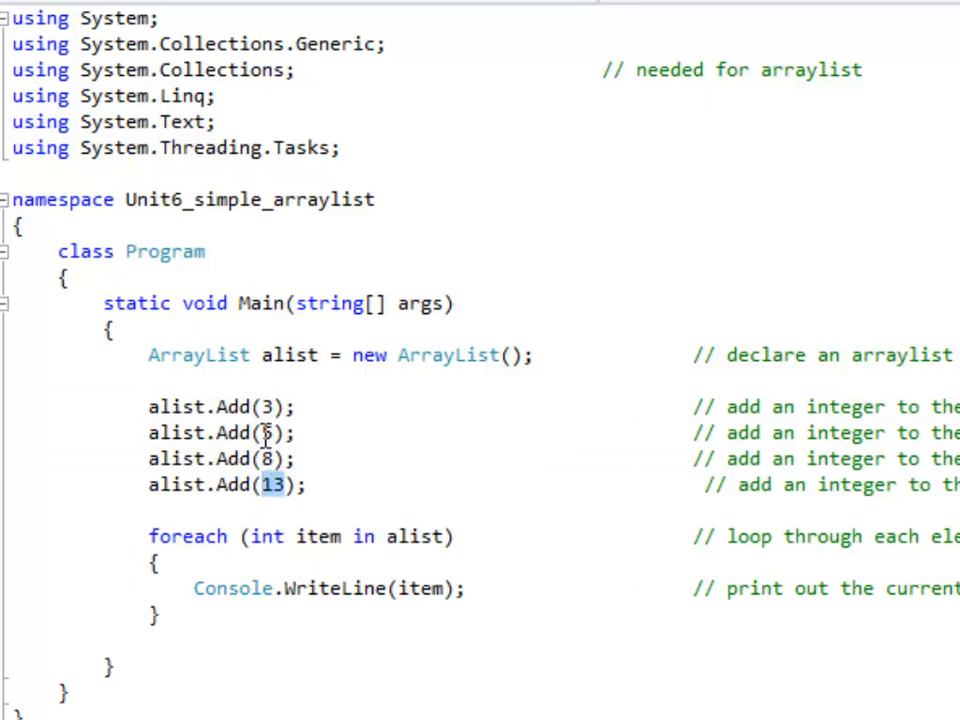
mouse_move(172, 406)
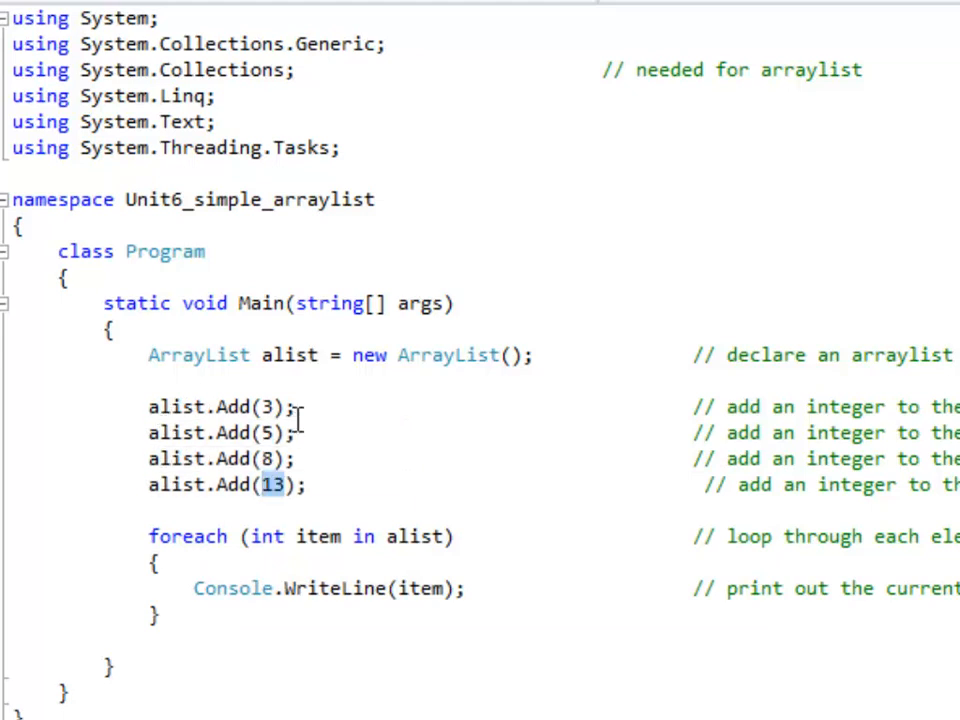
mouse_move(420, 452)
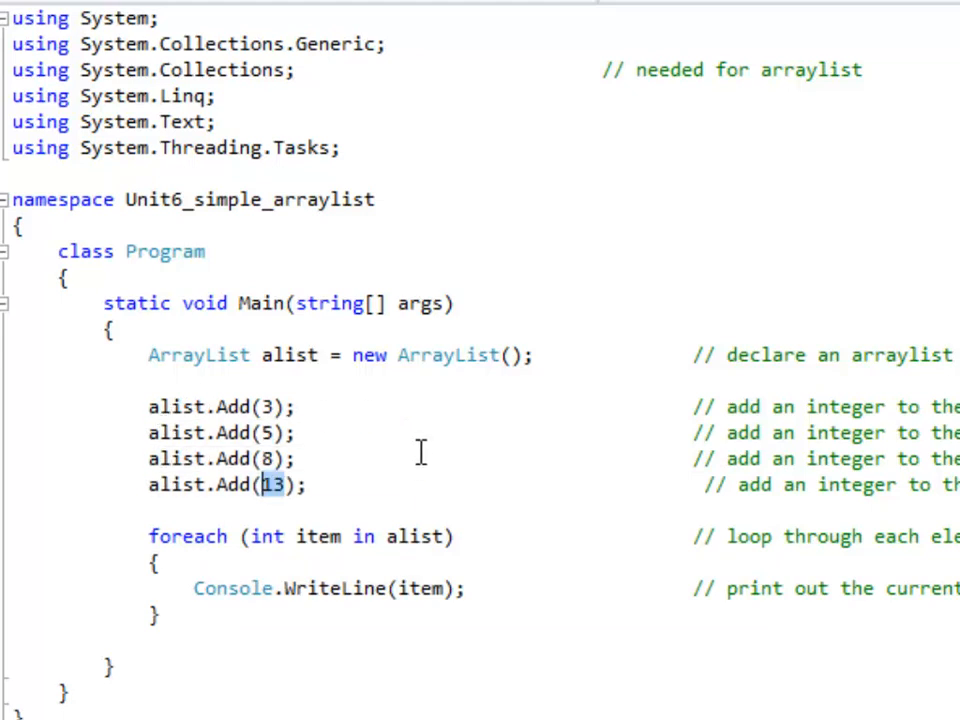
mouse_move(434, 472)
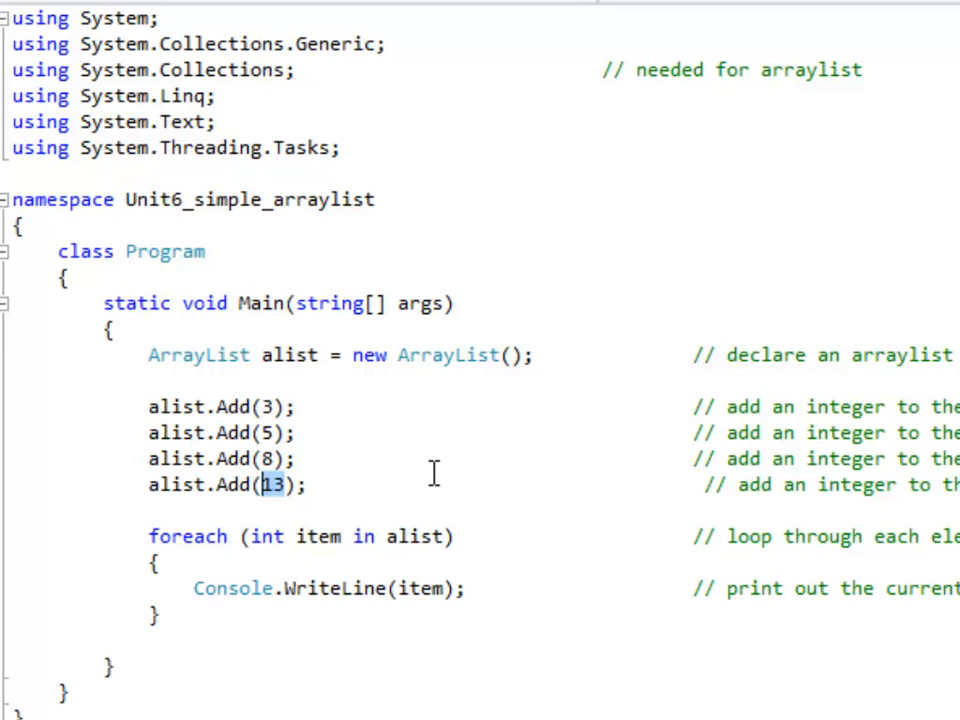
mouse_move(310, 458)
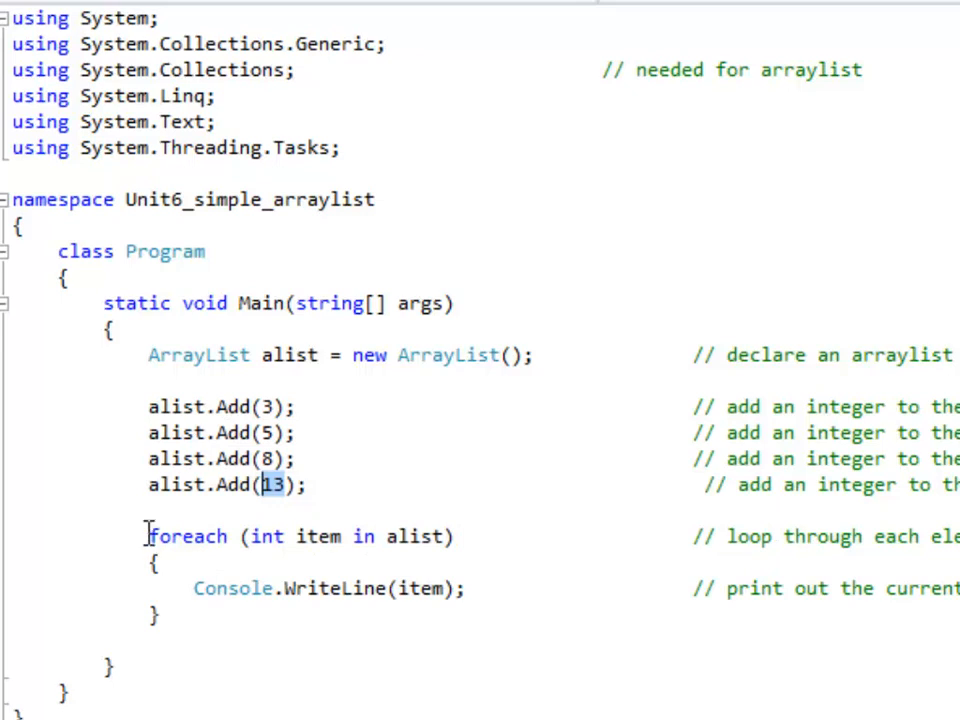
- Write foreach (int item in alist) { Console.WriteLine(item); } below the Add calls
left_click_drag(148, 536, 460, 536)
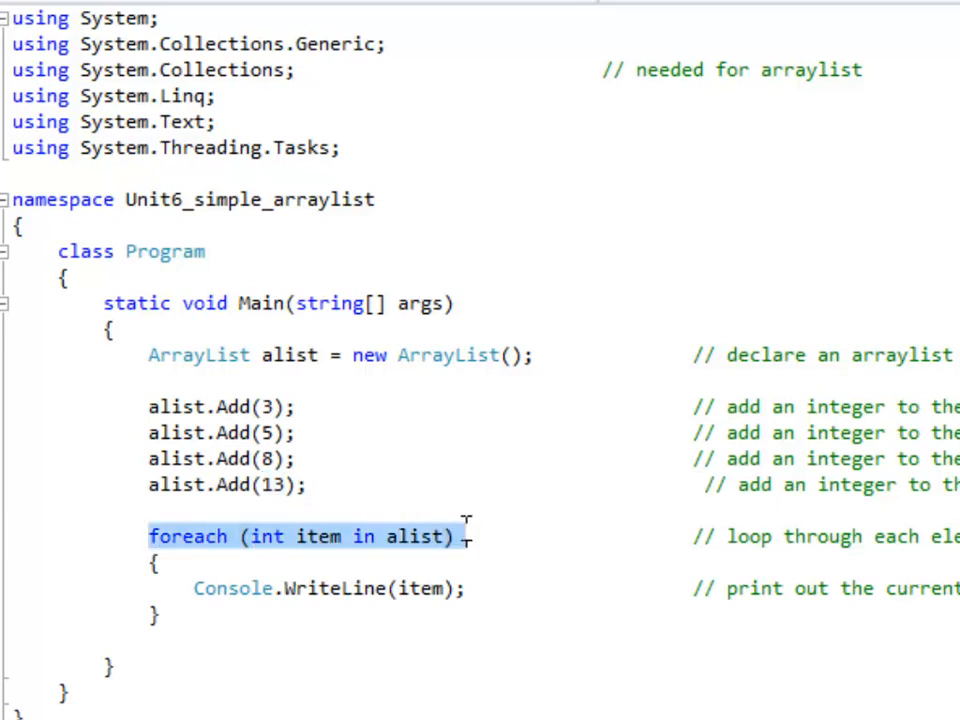
mouse_move(470, 546)
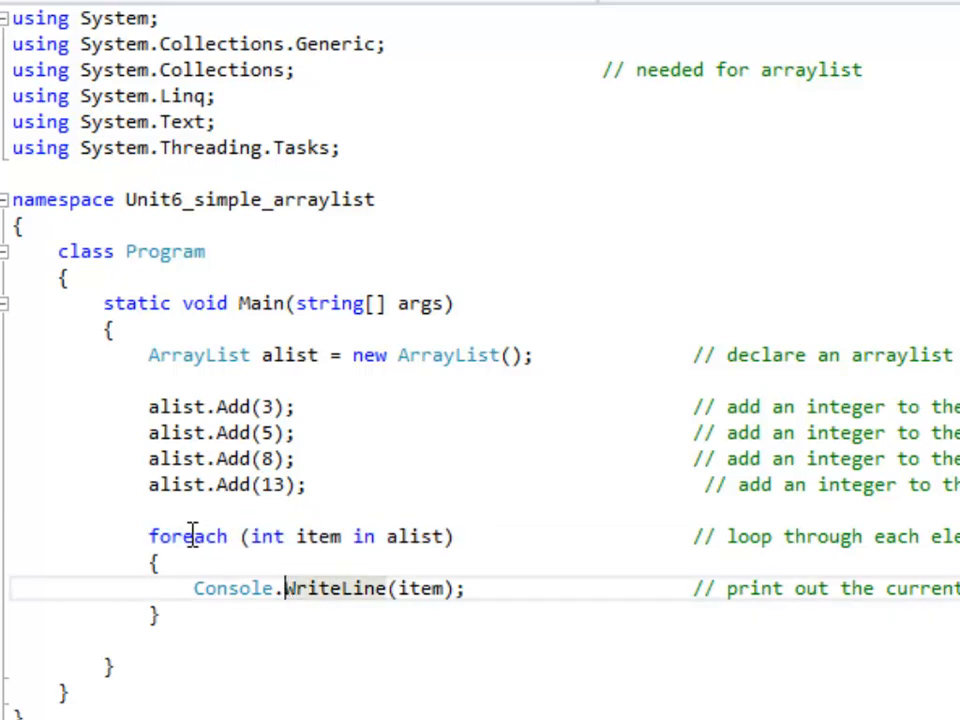
double_click(190, 536)
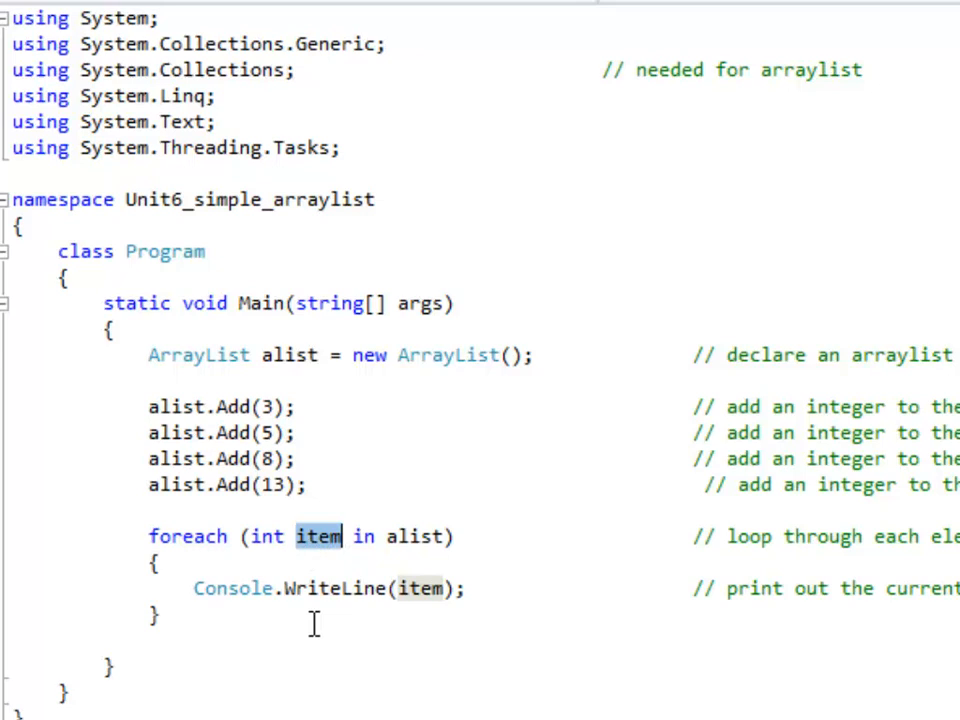
left_click(412, 536)
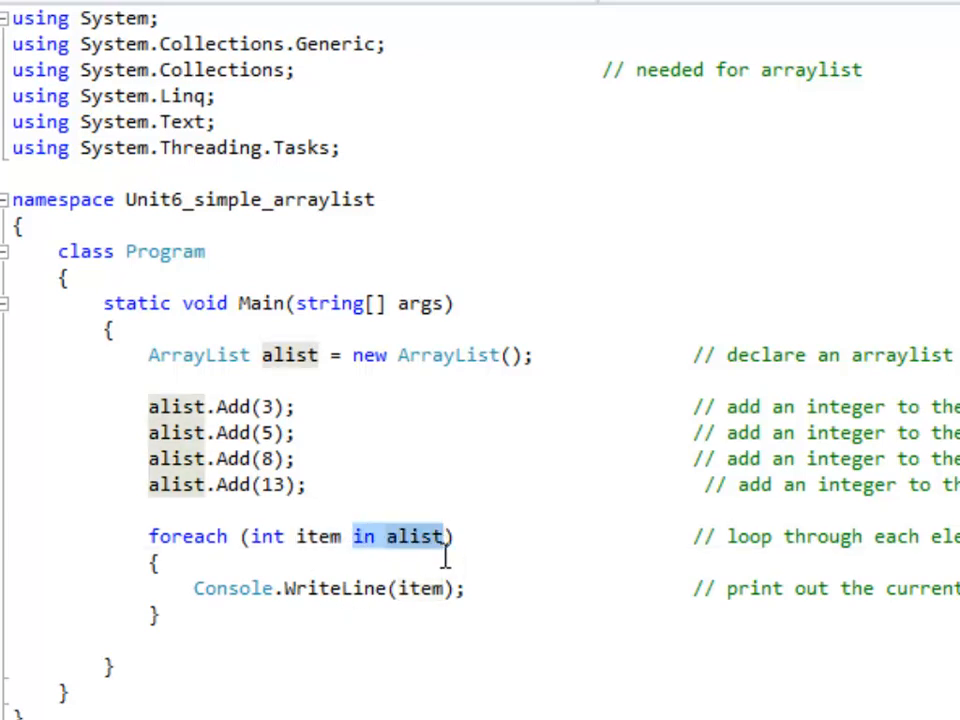
mouse_move(200, 486)
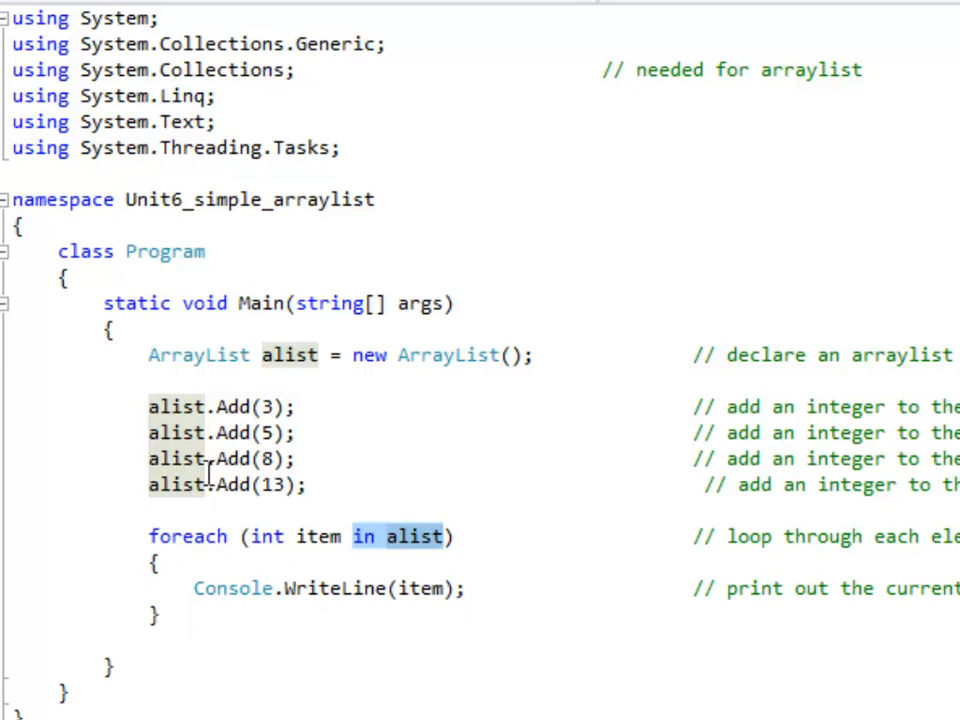
mouse_move(298, 562)
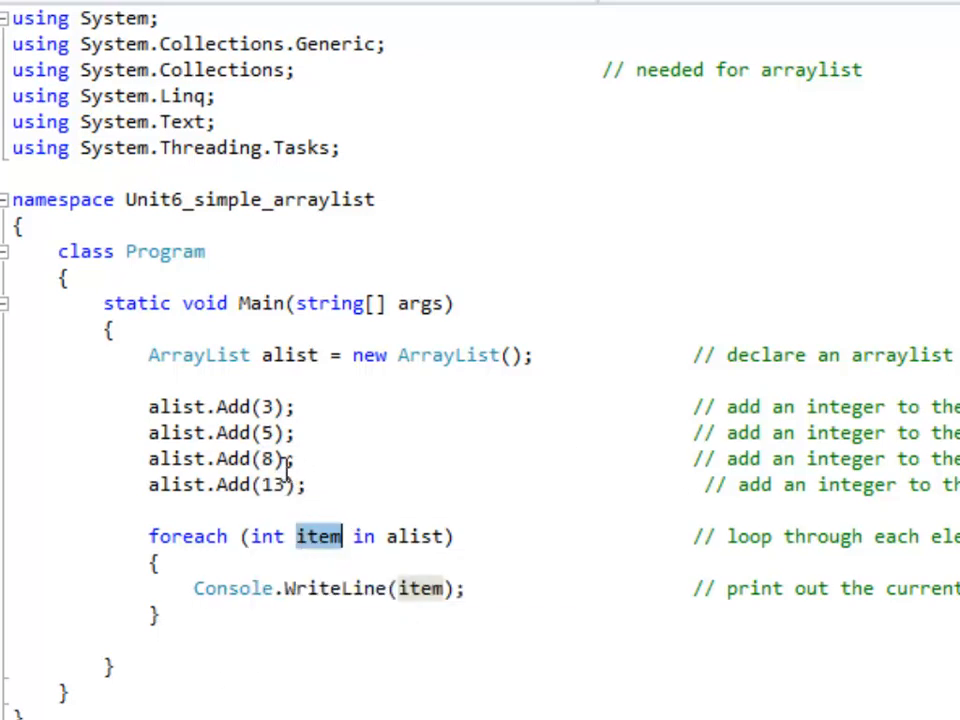
mouse_move(240, 504)
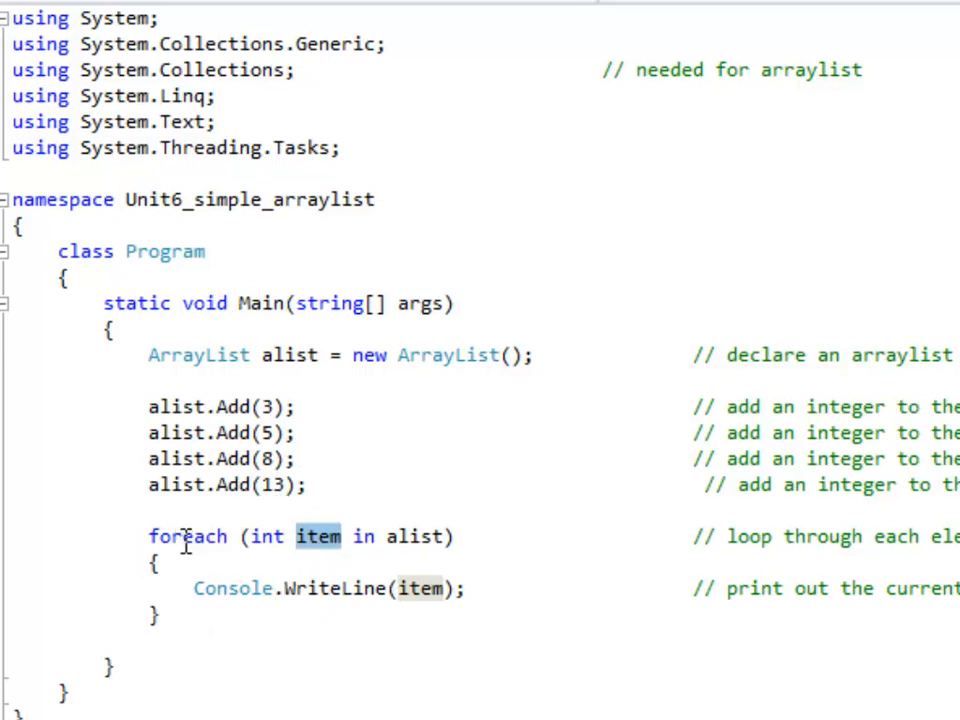
mouse_move(372, 568)
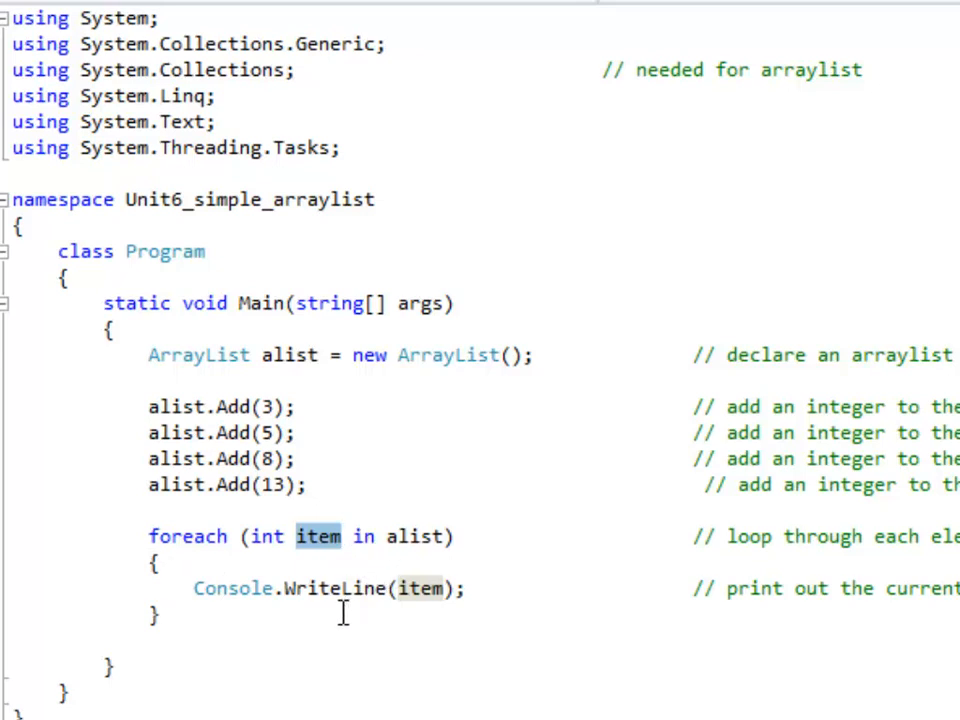
mouse_move(430, 588)
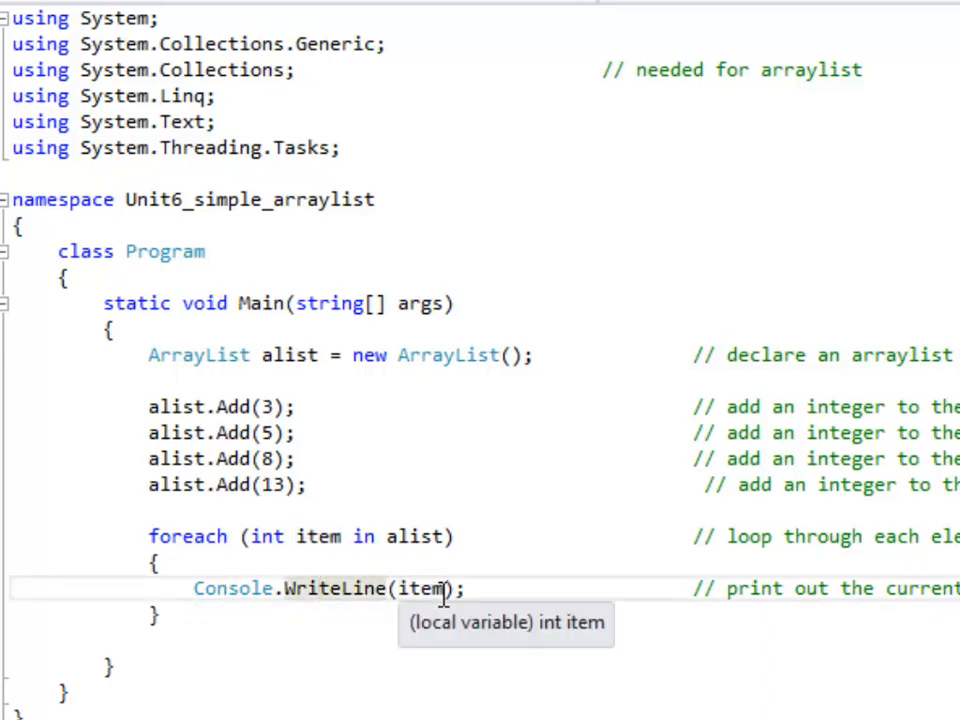
mouse_move(436, 588)
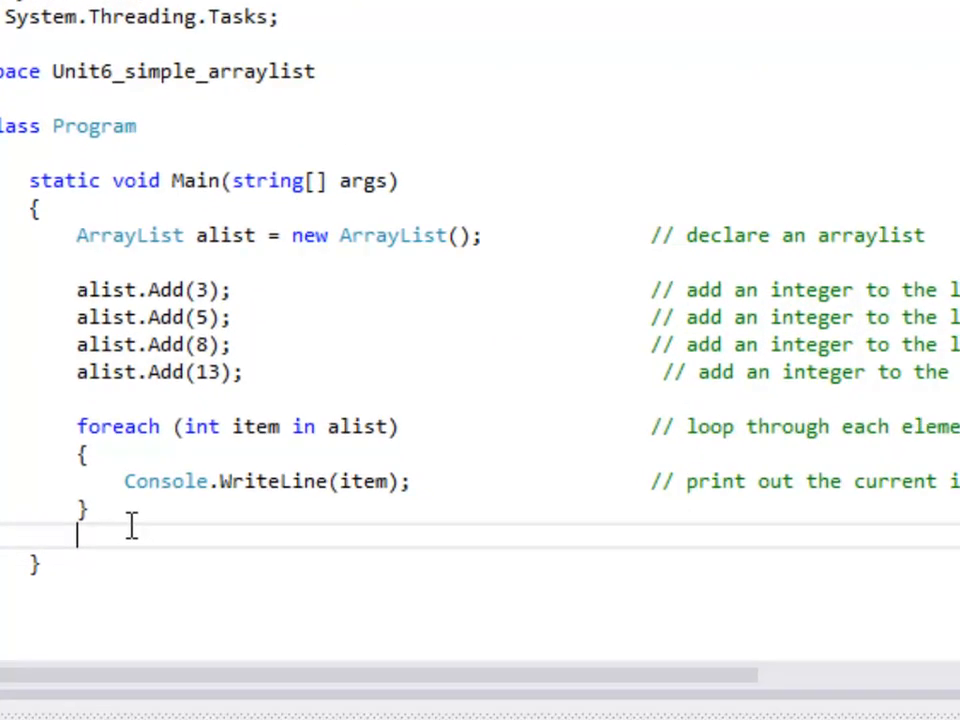
- Write Console.WriteLine("The number of items in the list is " + alist.Count); after the loop
type("Console.WriteLine(\"The number of items in the list is \" + alist.Count);")
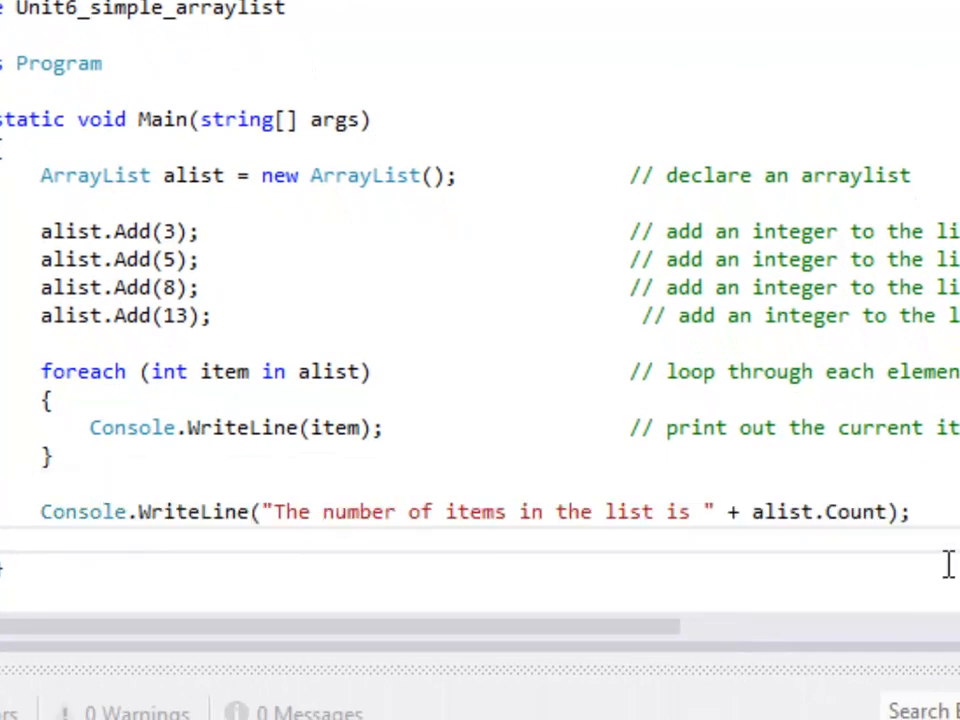
double_click(856, 512)
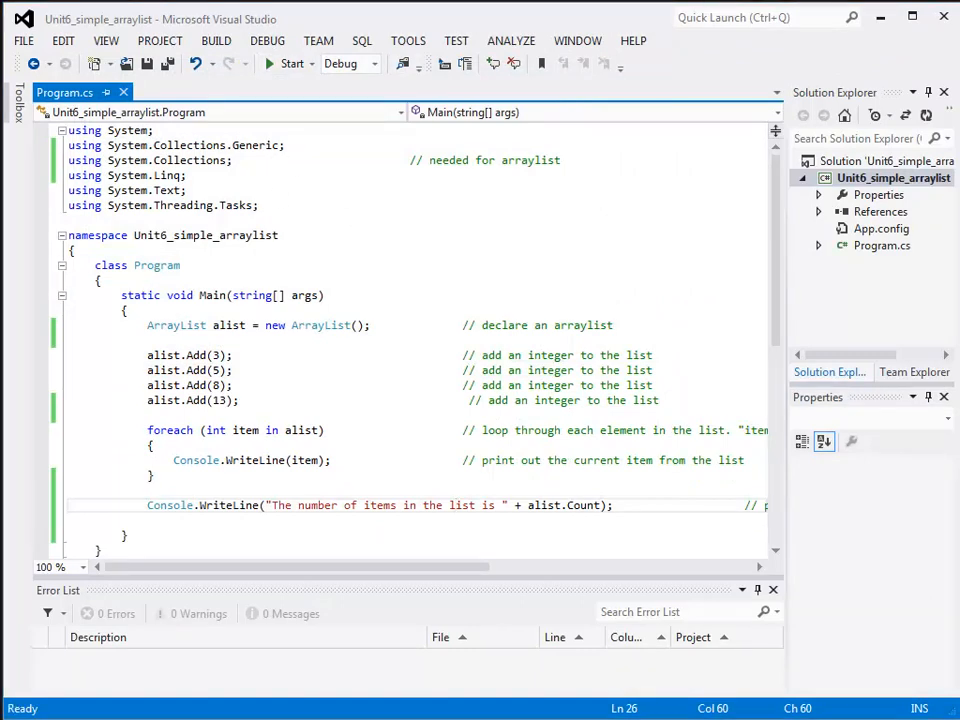
mouse_move(206, 620)
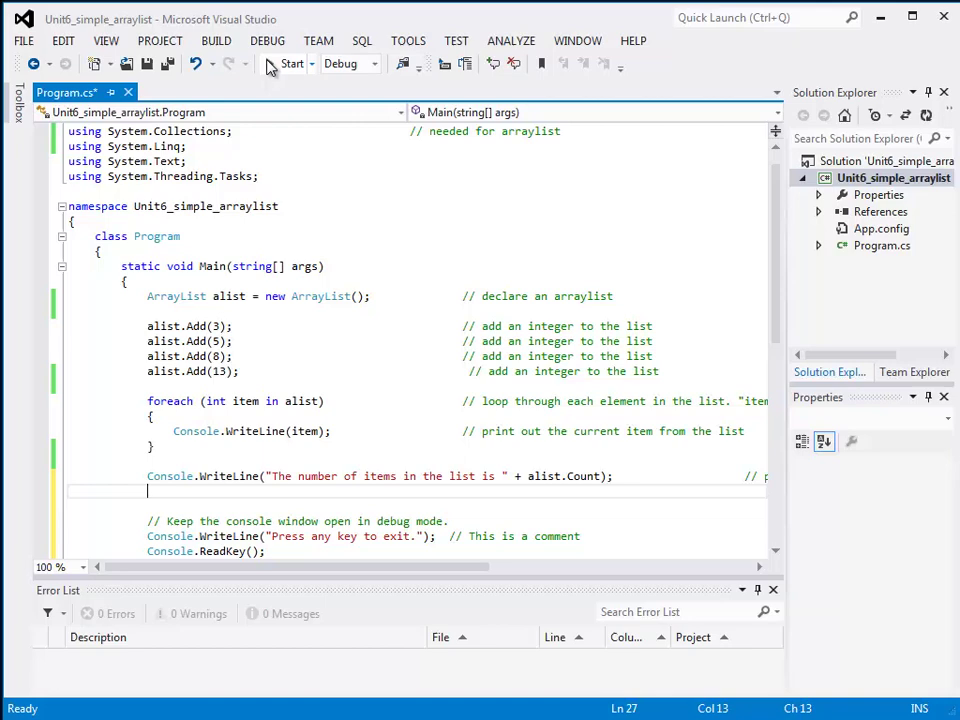
- Run the program, printing 3, 5, 8, 13 and a count of 4, then return to the code
left_click(296, 62)
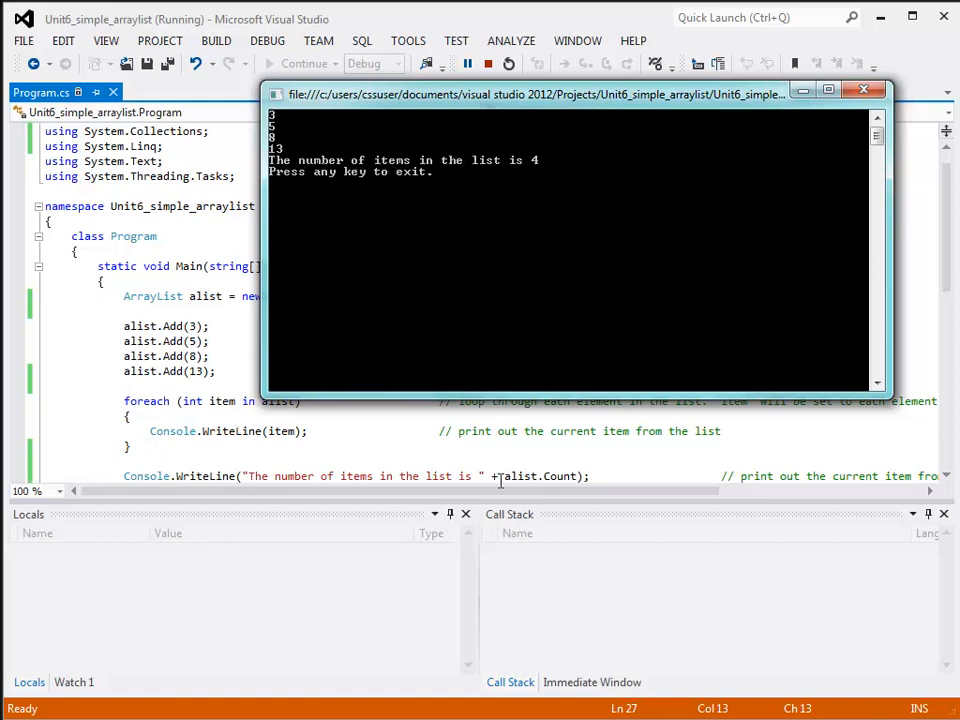
mouse_move(560, 476)
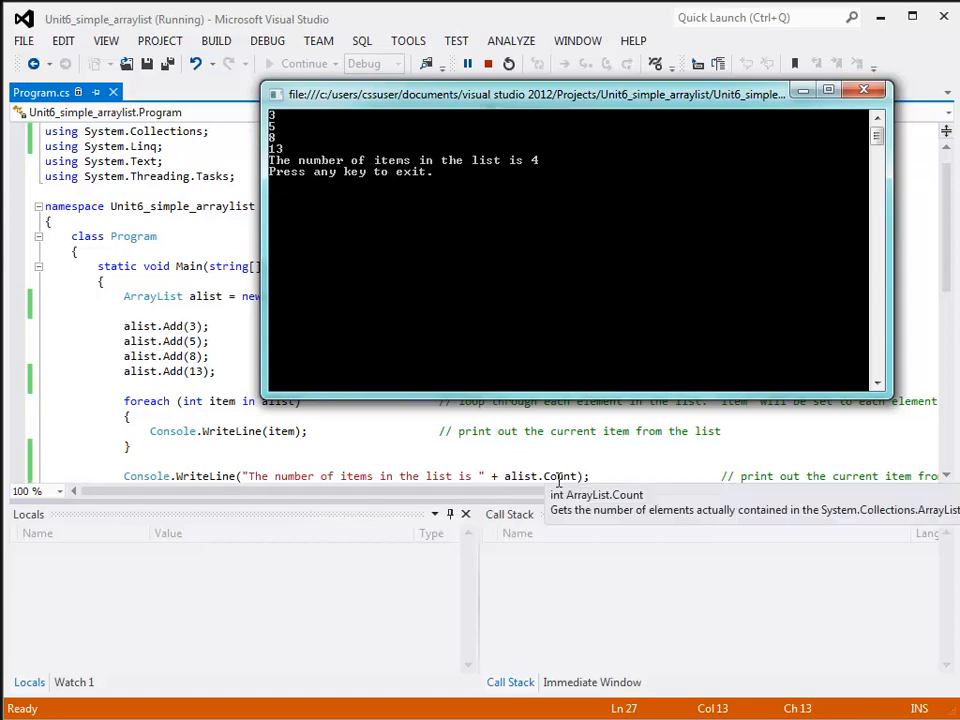
left_click(862, 88)
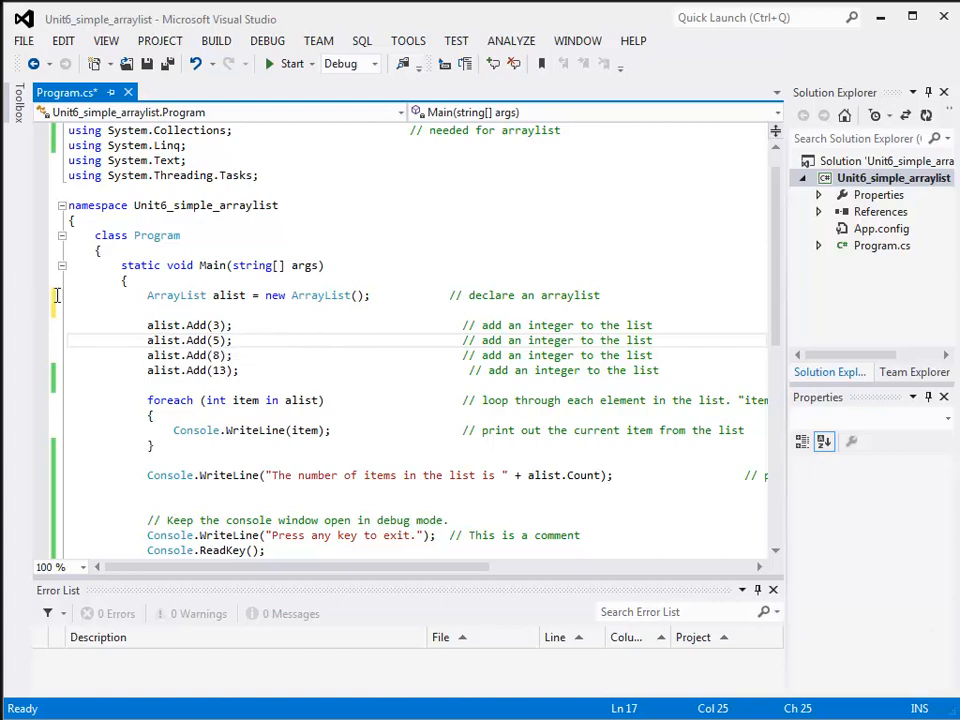
mouse_move(614, 296)
type("List<int> alist = new List<int>();          // declare a list")
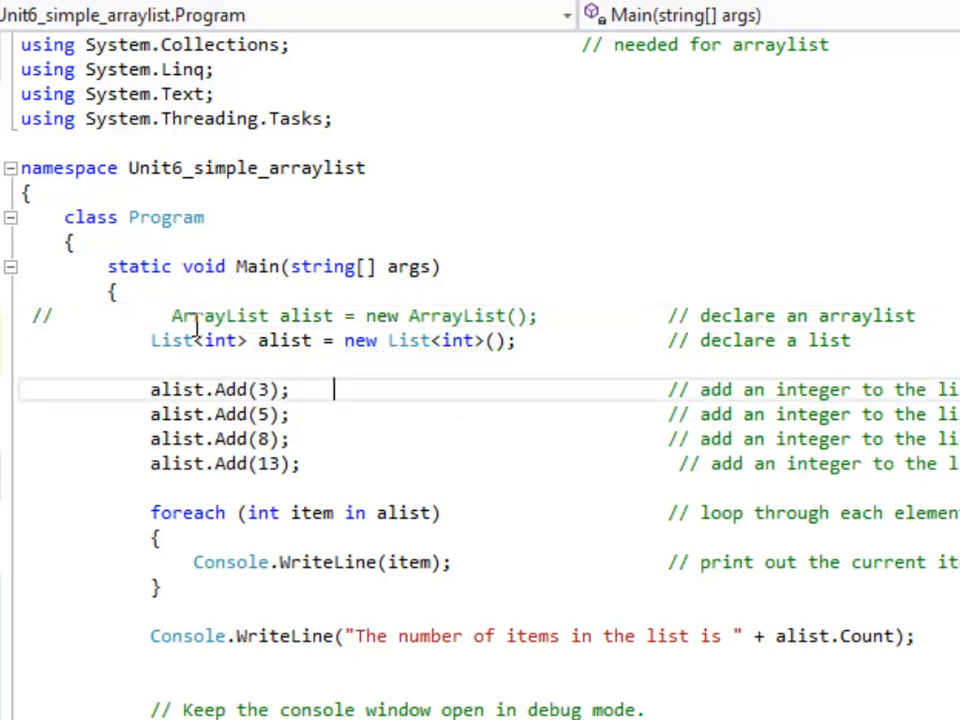
mouse_move(506, 316)
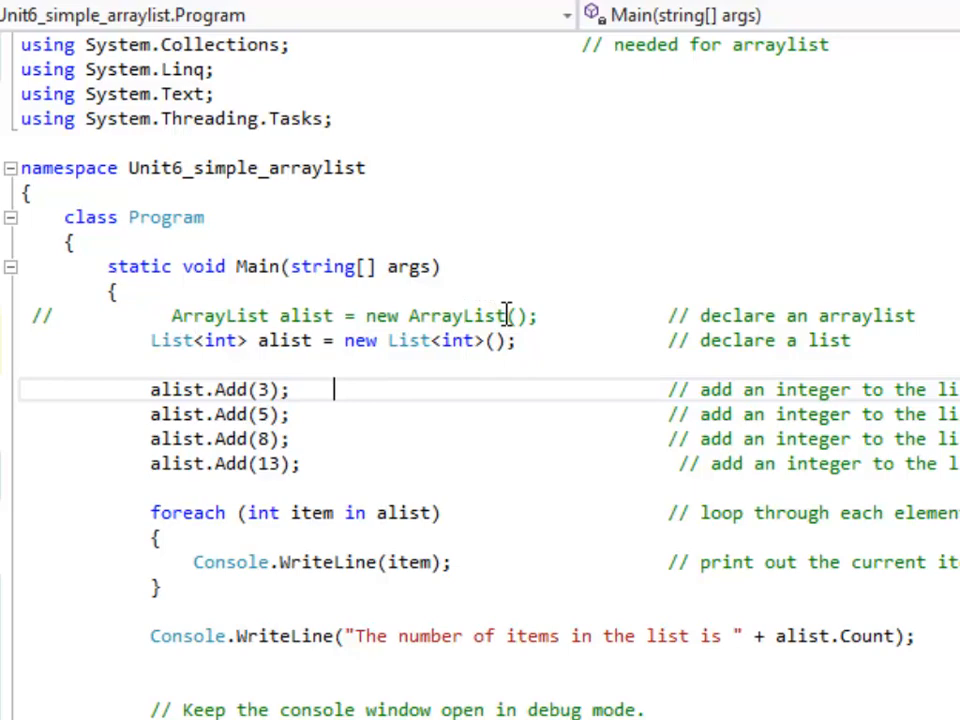
mouse_move(436, 344)
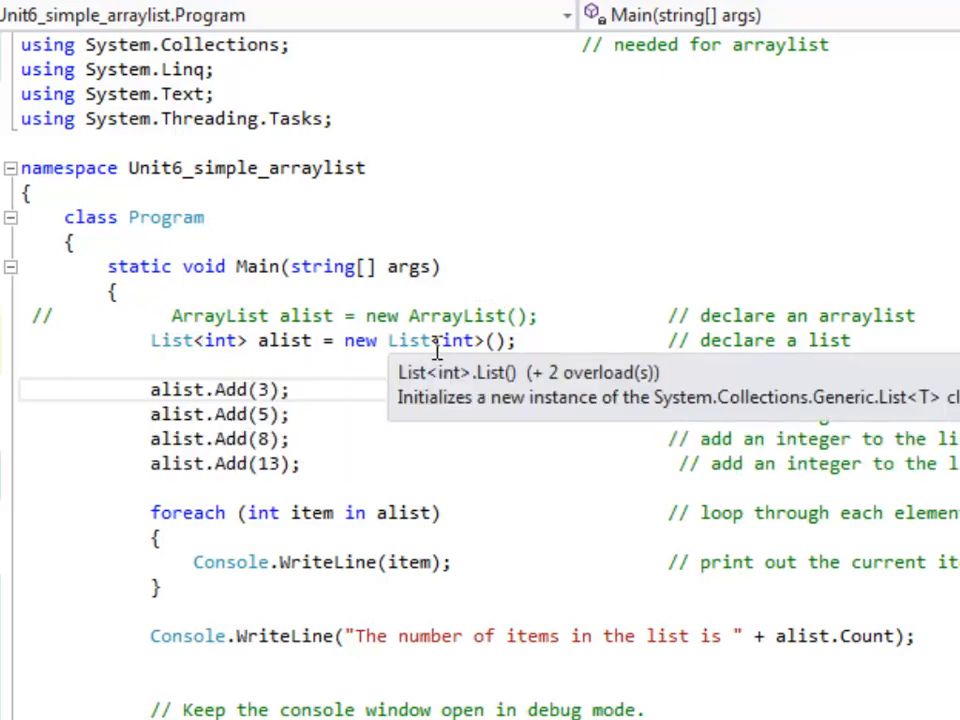
mouse_move(170, 340)
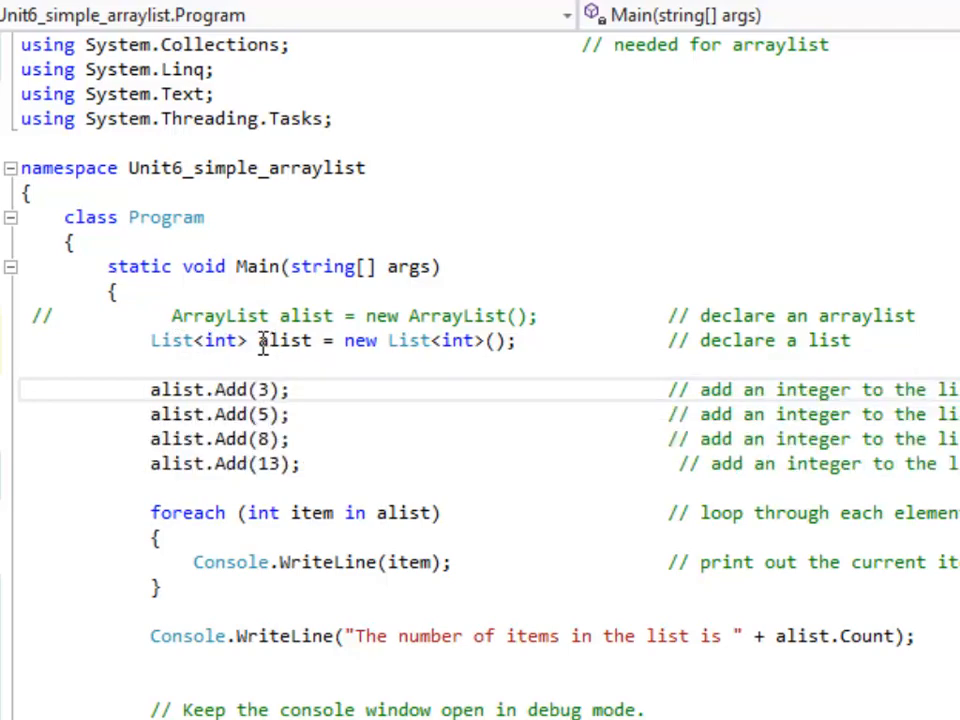
- Declare List<int> alist = new List<int>(); in place of the commented ArrayList and rerun the program
double_click(222, 340)
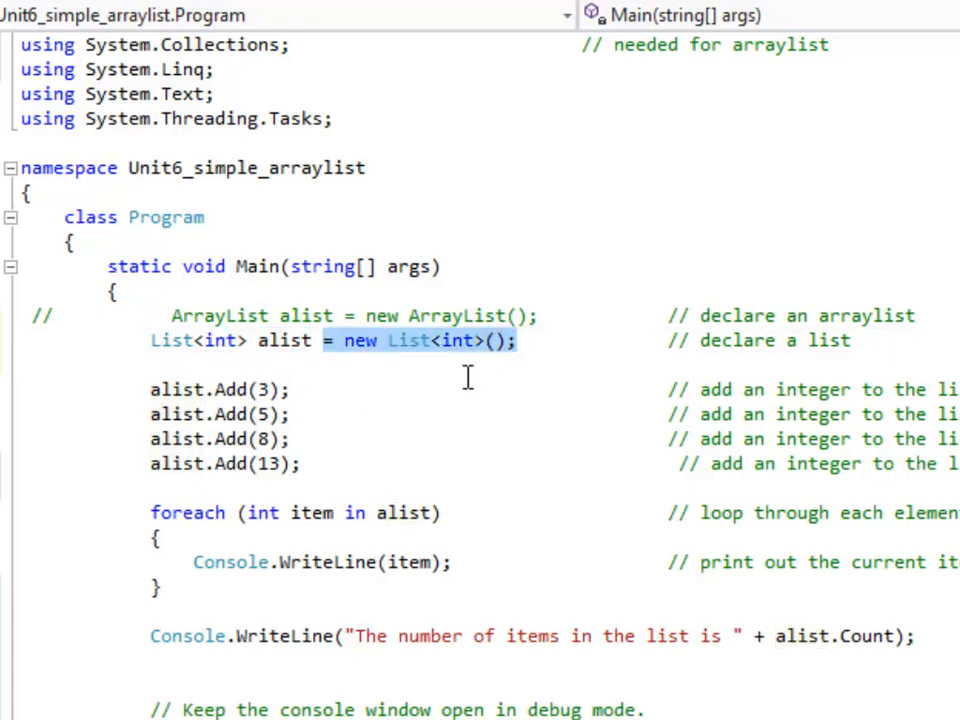
left_click(322, 340)
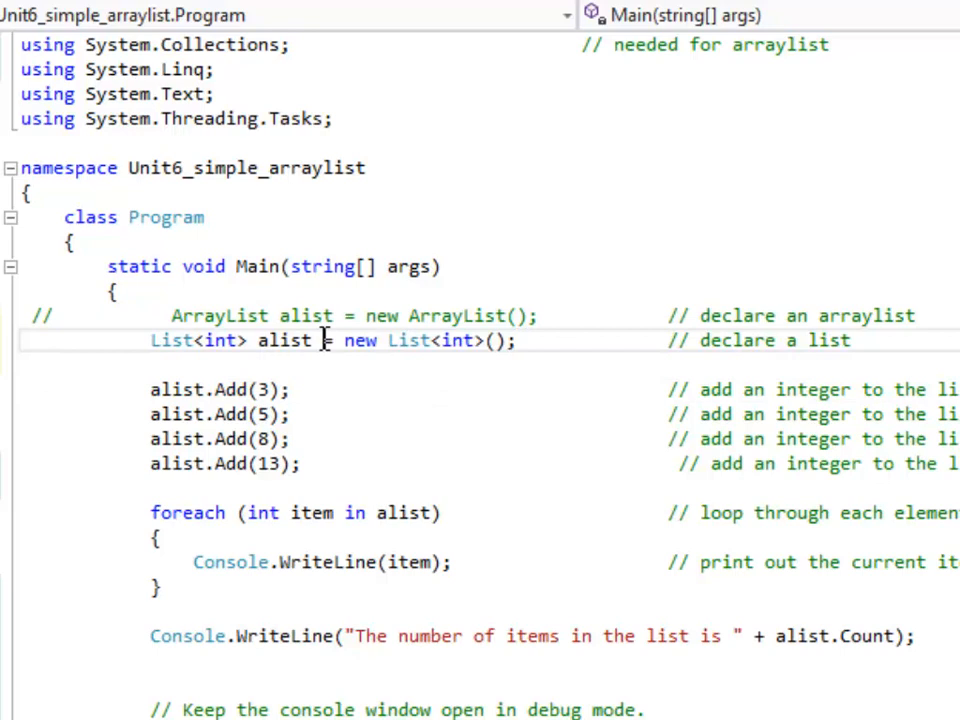
mouse_move(404, 340)
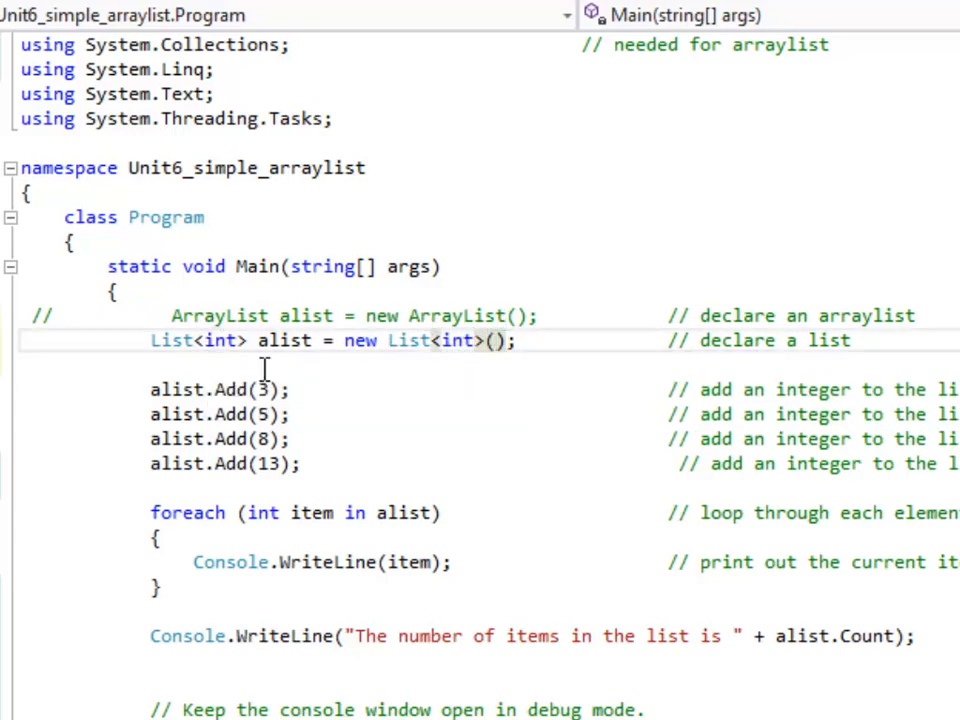
double_click(220, 340)
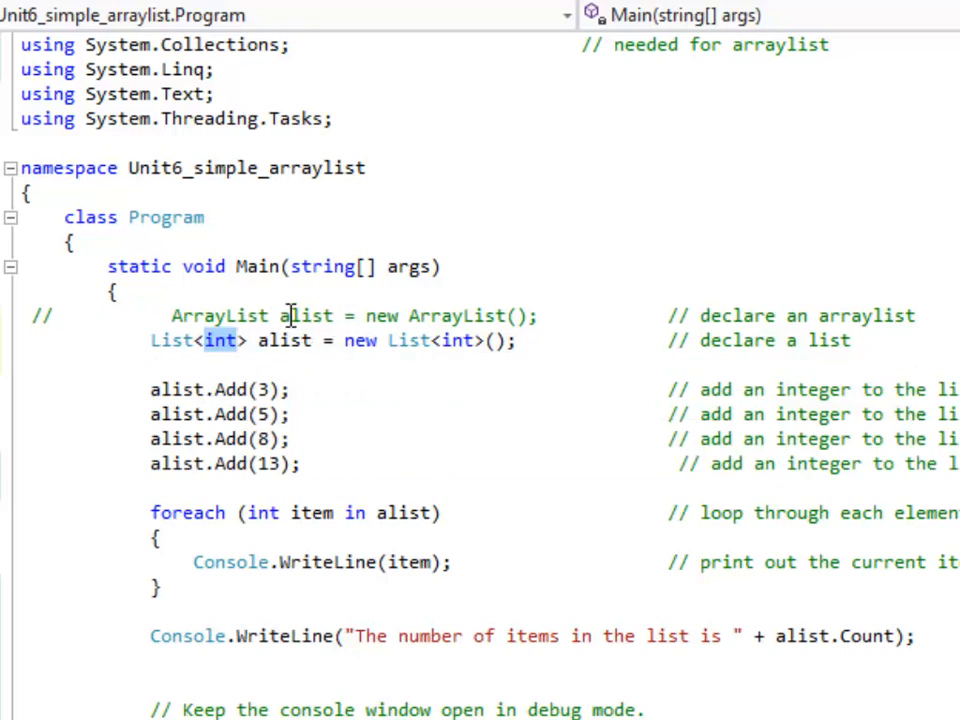
mouse_move(224, 356)
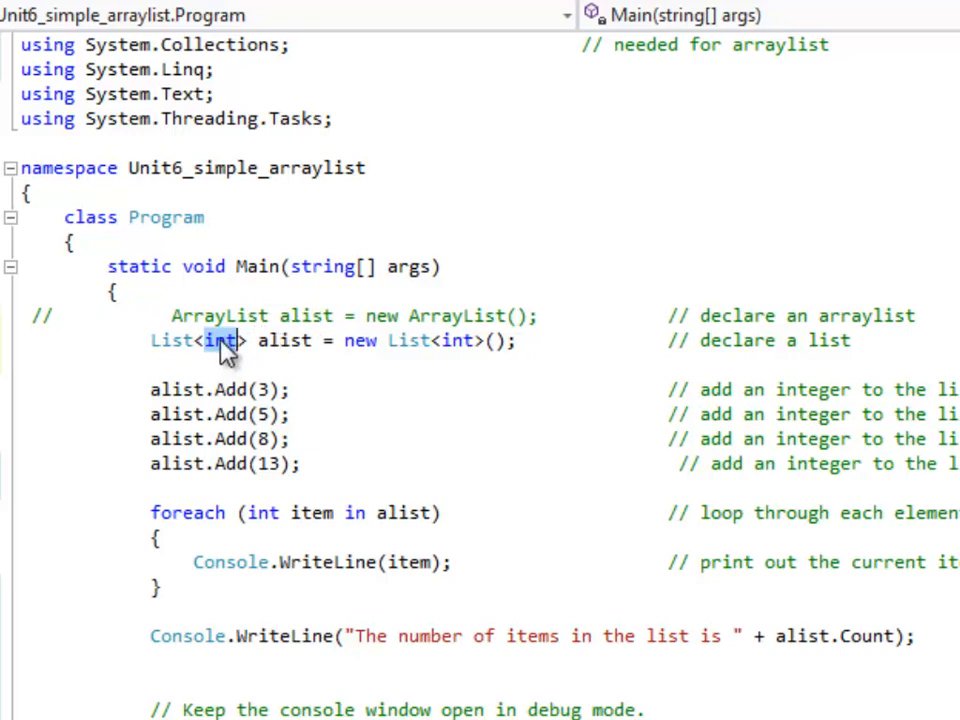
mouse_move(228, 360)
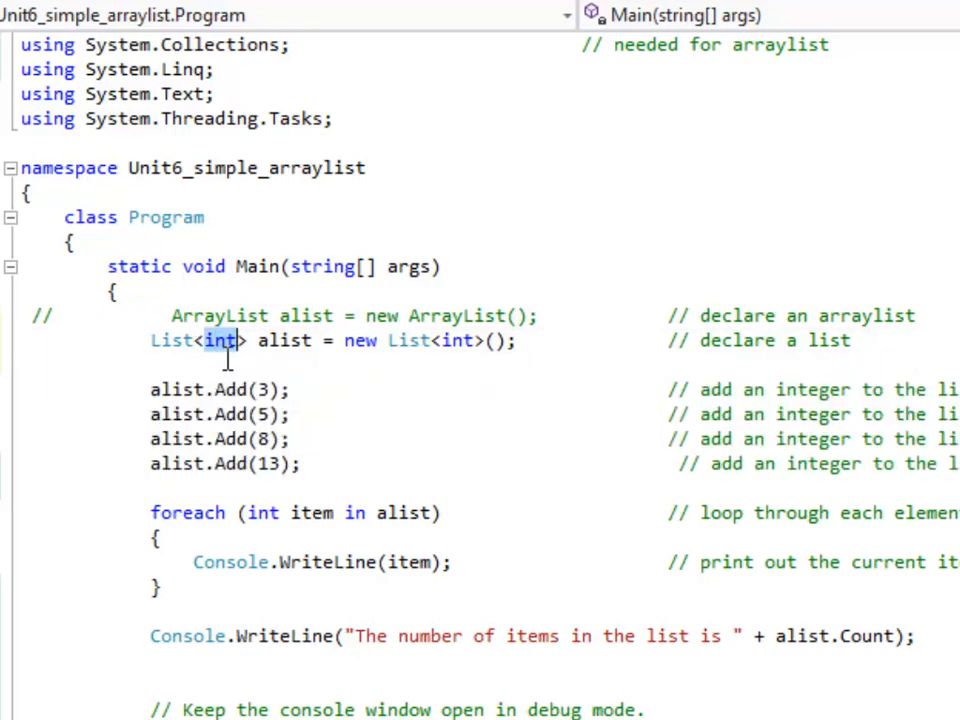
mouse_move(310, 536)
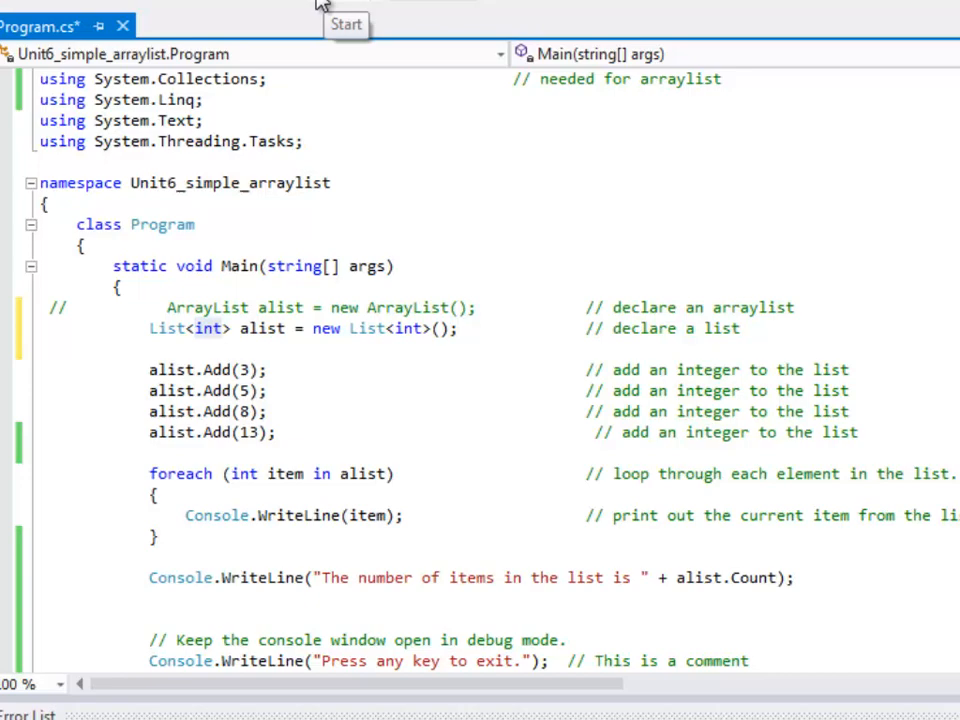
left_click(346, 24)
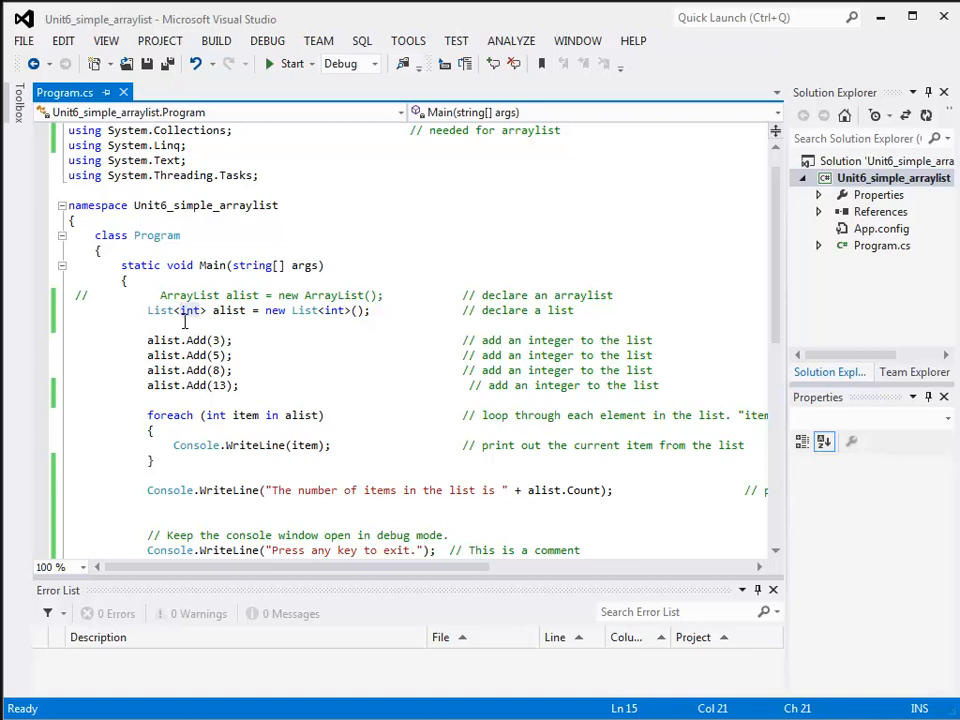
mouse_move(188, 310)
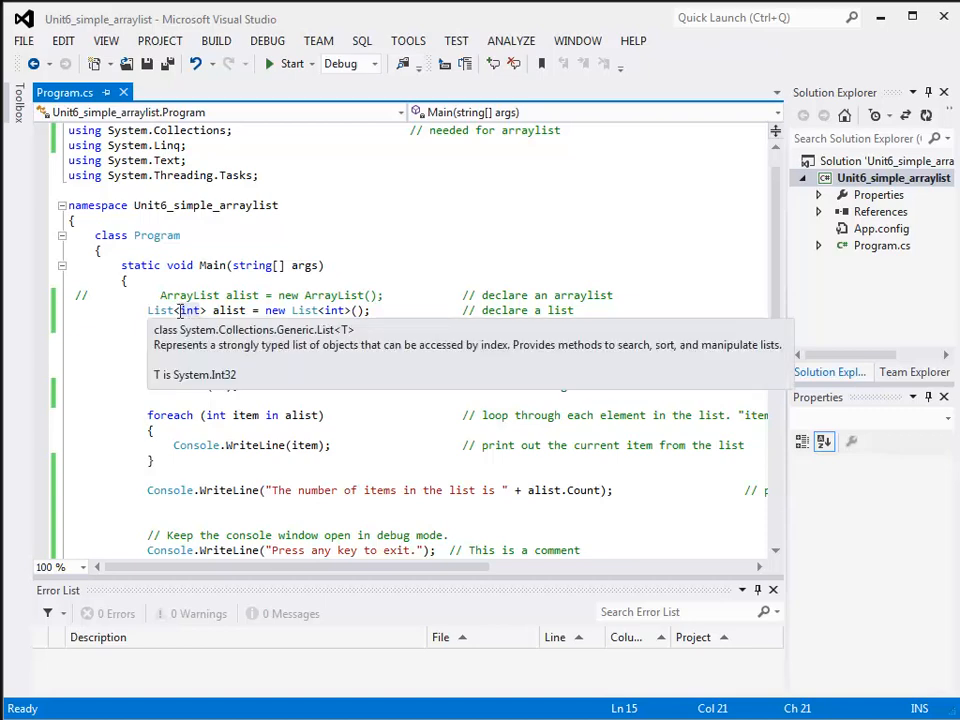